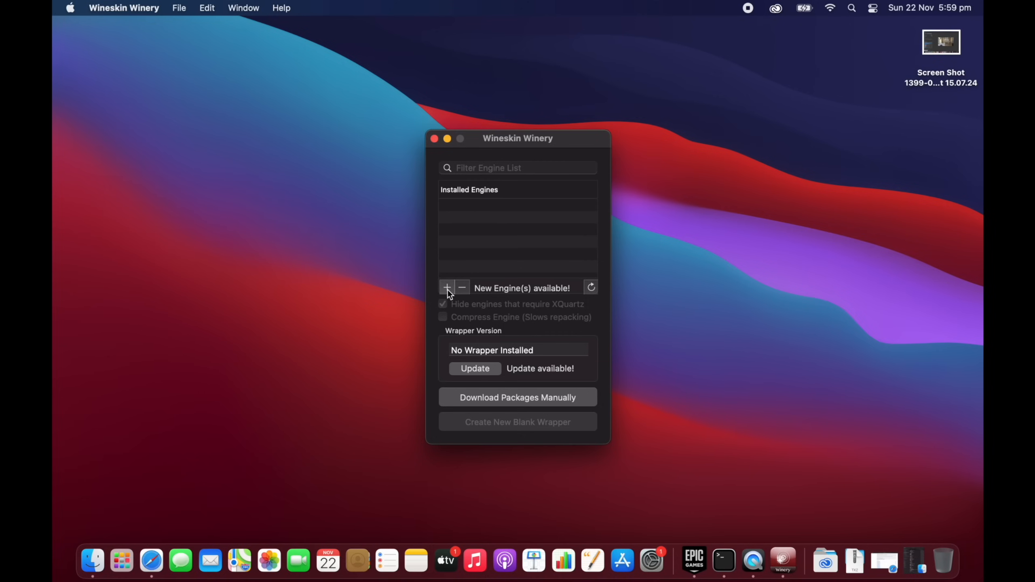
Choose WS11WineCX64Bit19.0.2 from the available engines list in the add-engine dialog
click(446, 288)
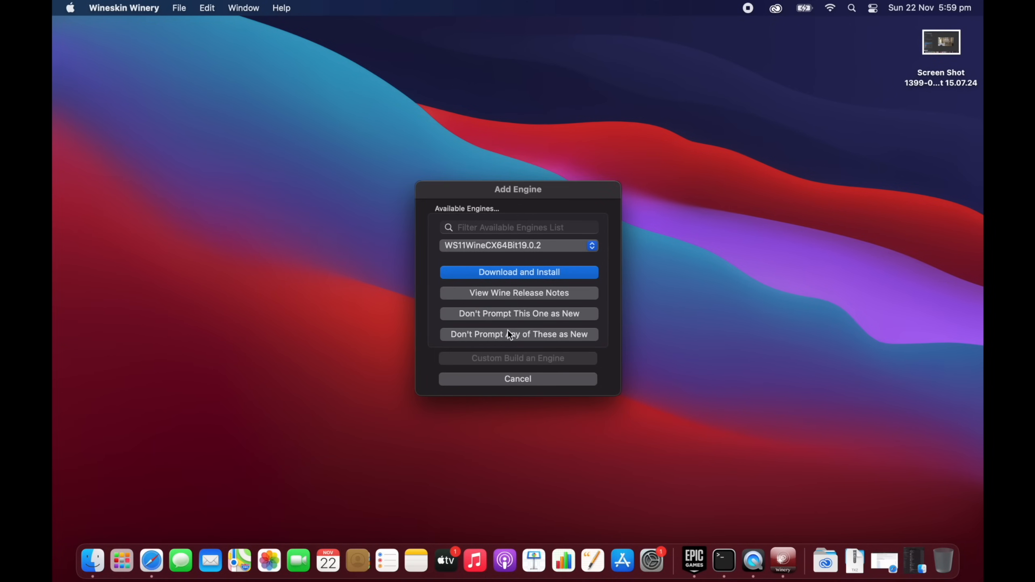
mouse_move(508, 252)
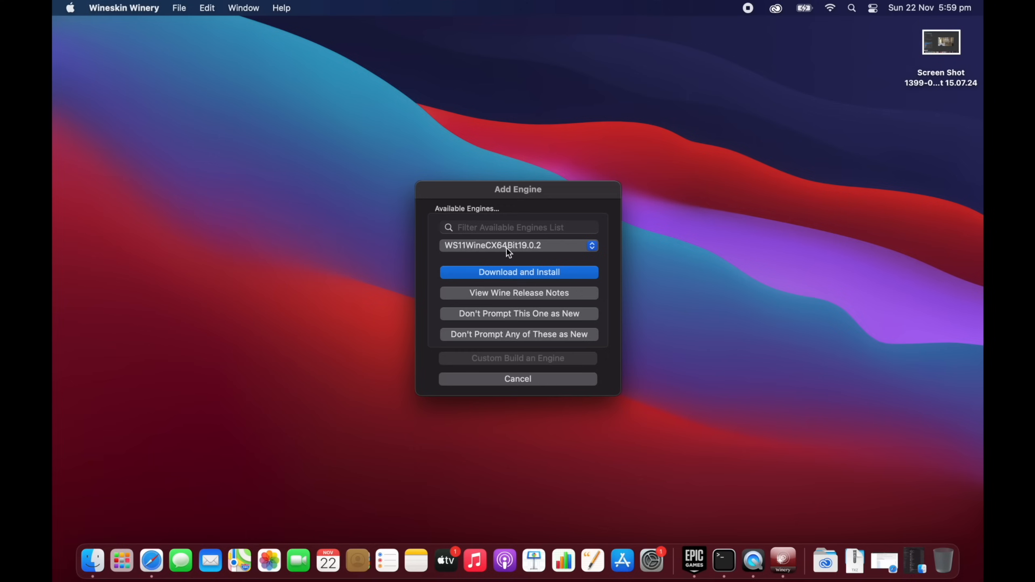
click(519, 245)
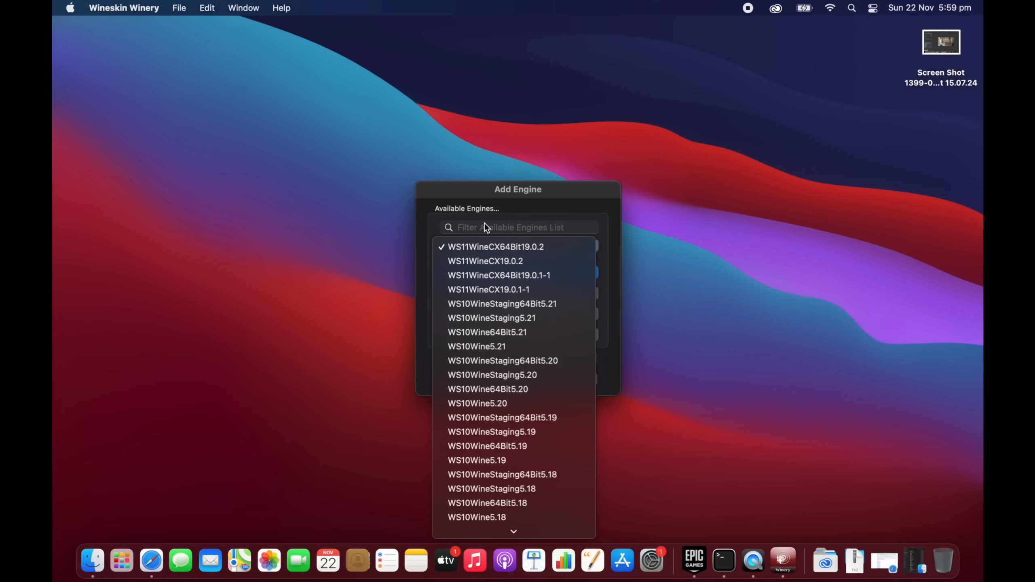
click(495, 246)
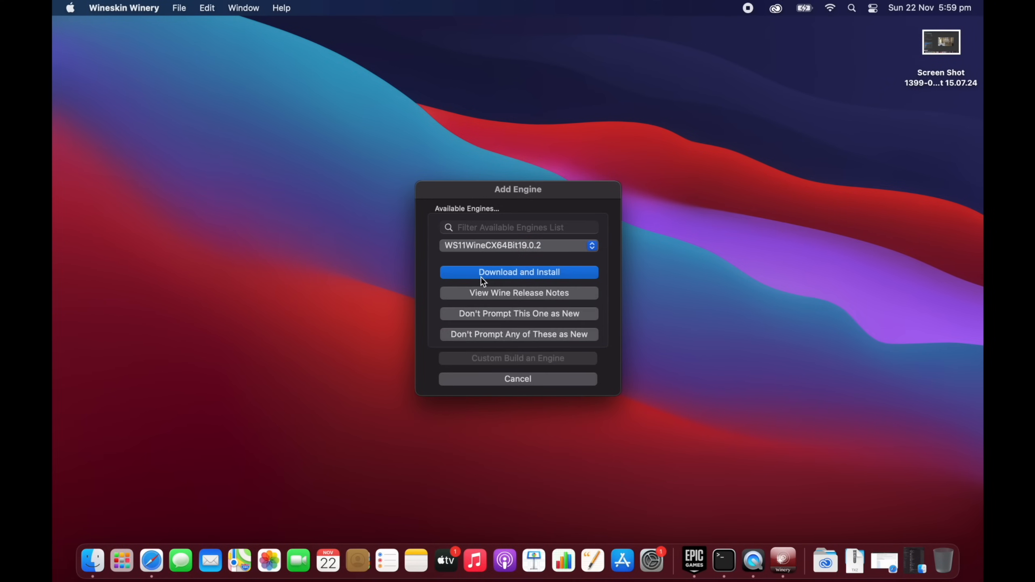